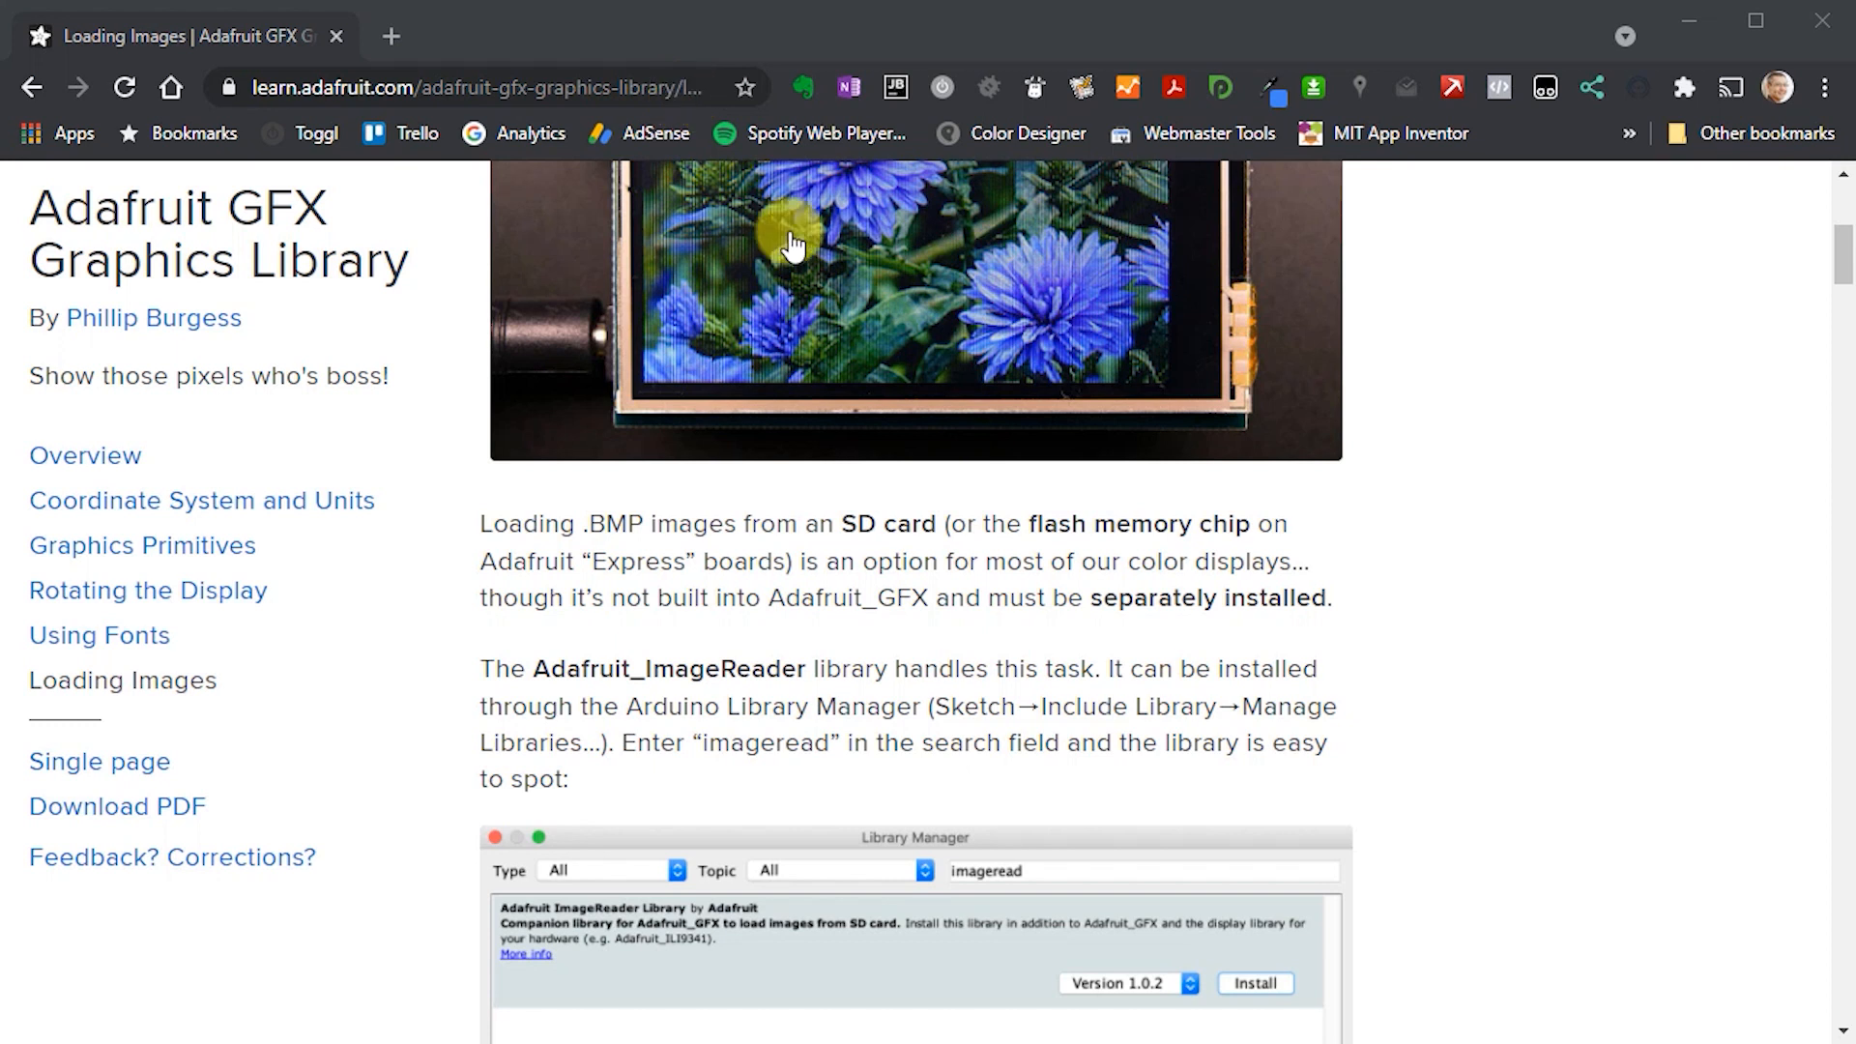
# Scroll the Loading Images guide down to the 'Download SdFat (Adafruit fork)' section
pyautogui.scroll(-3)
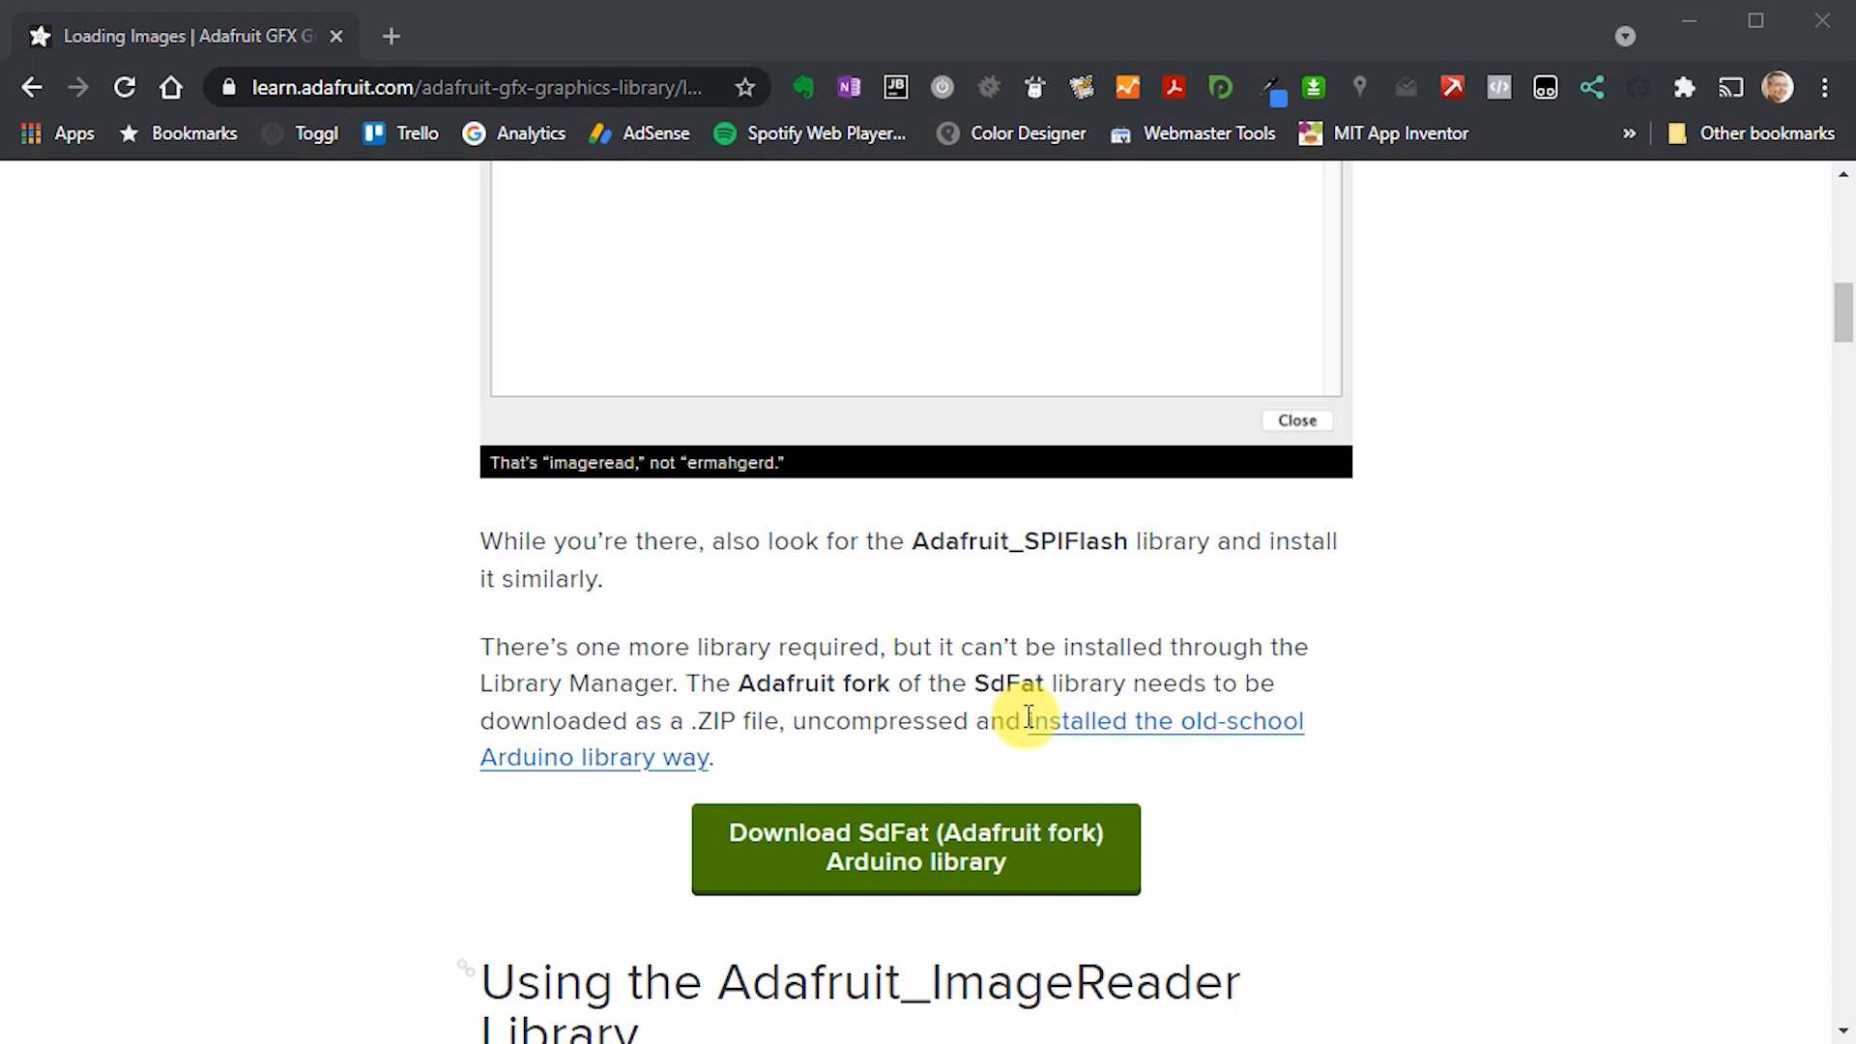
pyautogui.scroll(3)
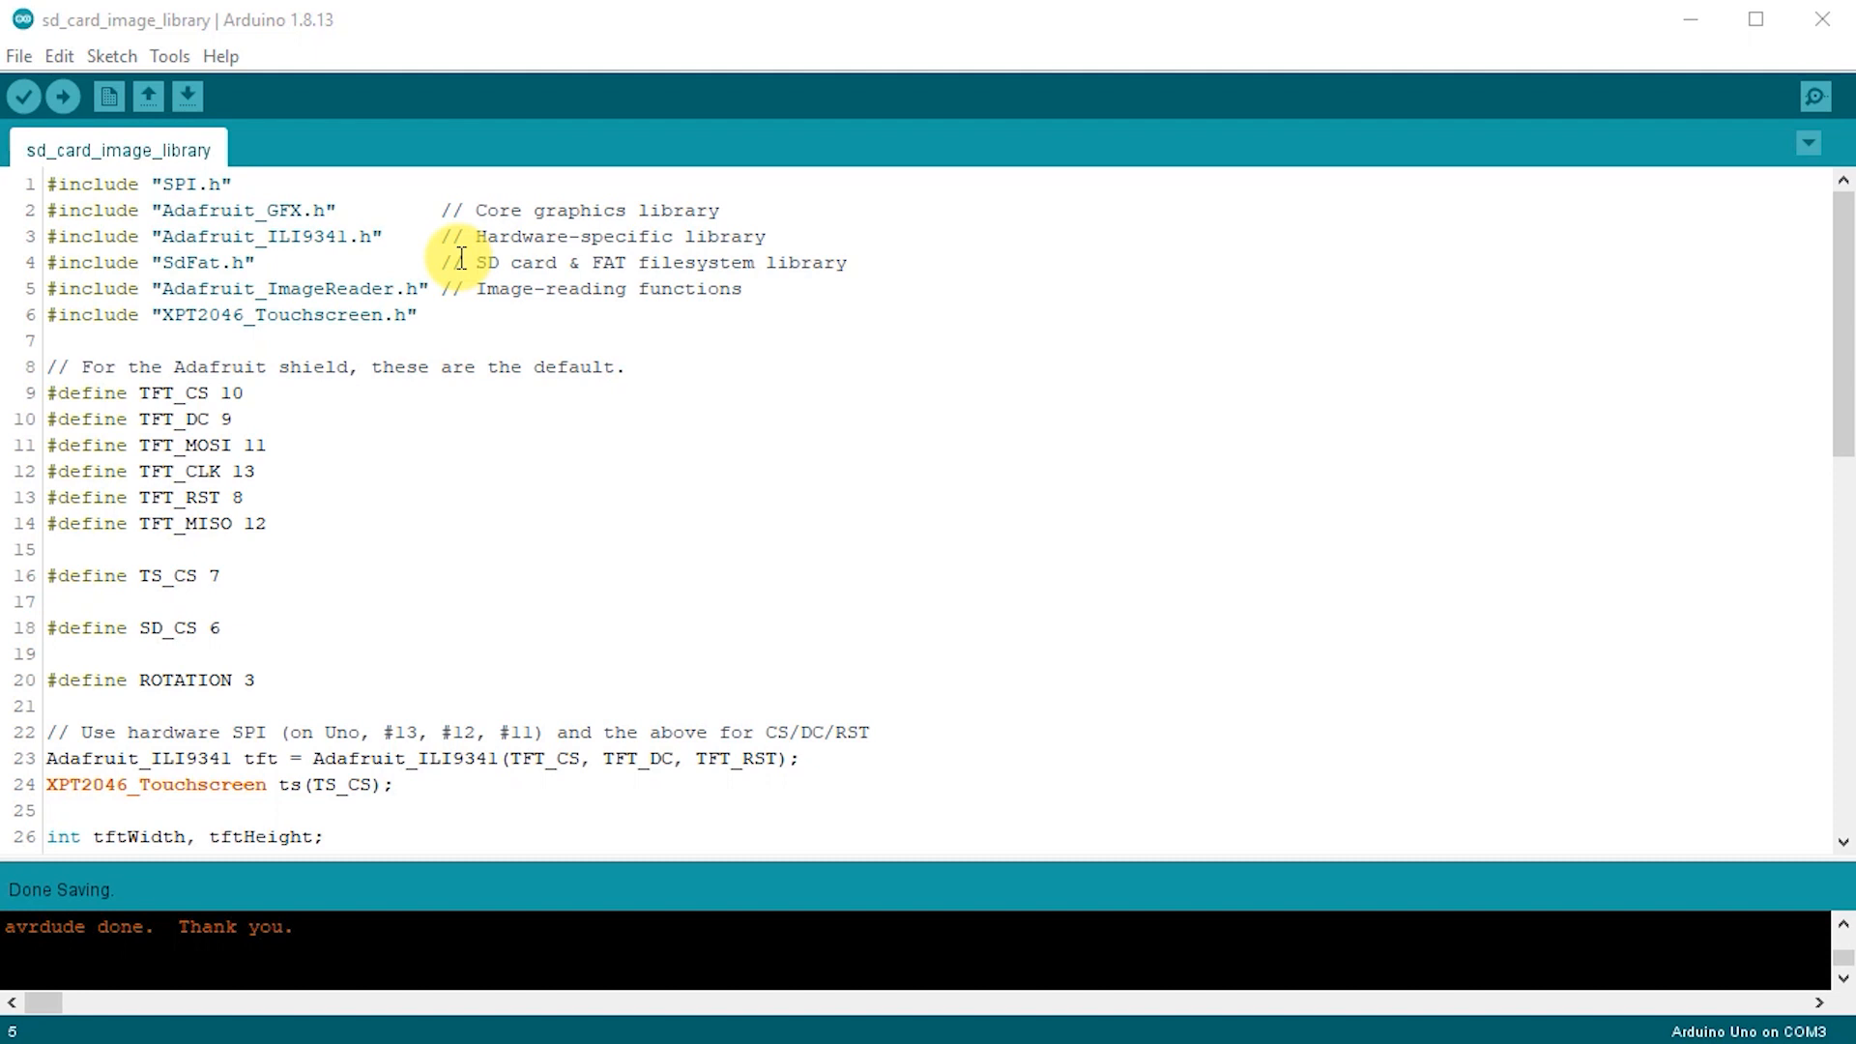
# Scroll the sketch to the SdFat SD object, reader declaration and start of setup()
pyautogui.scroll(-3)
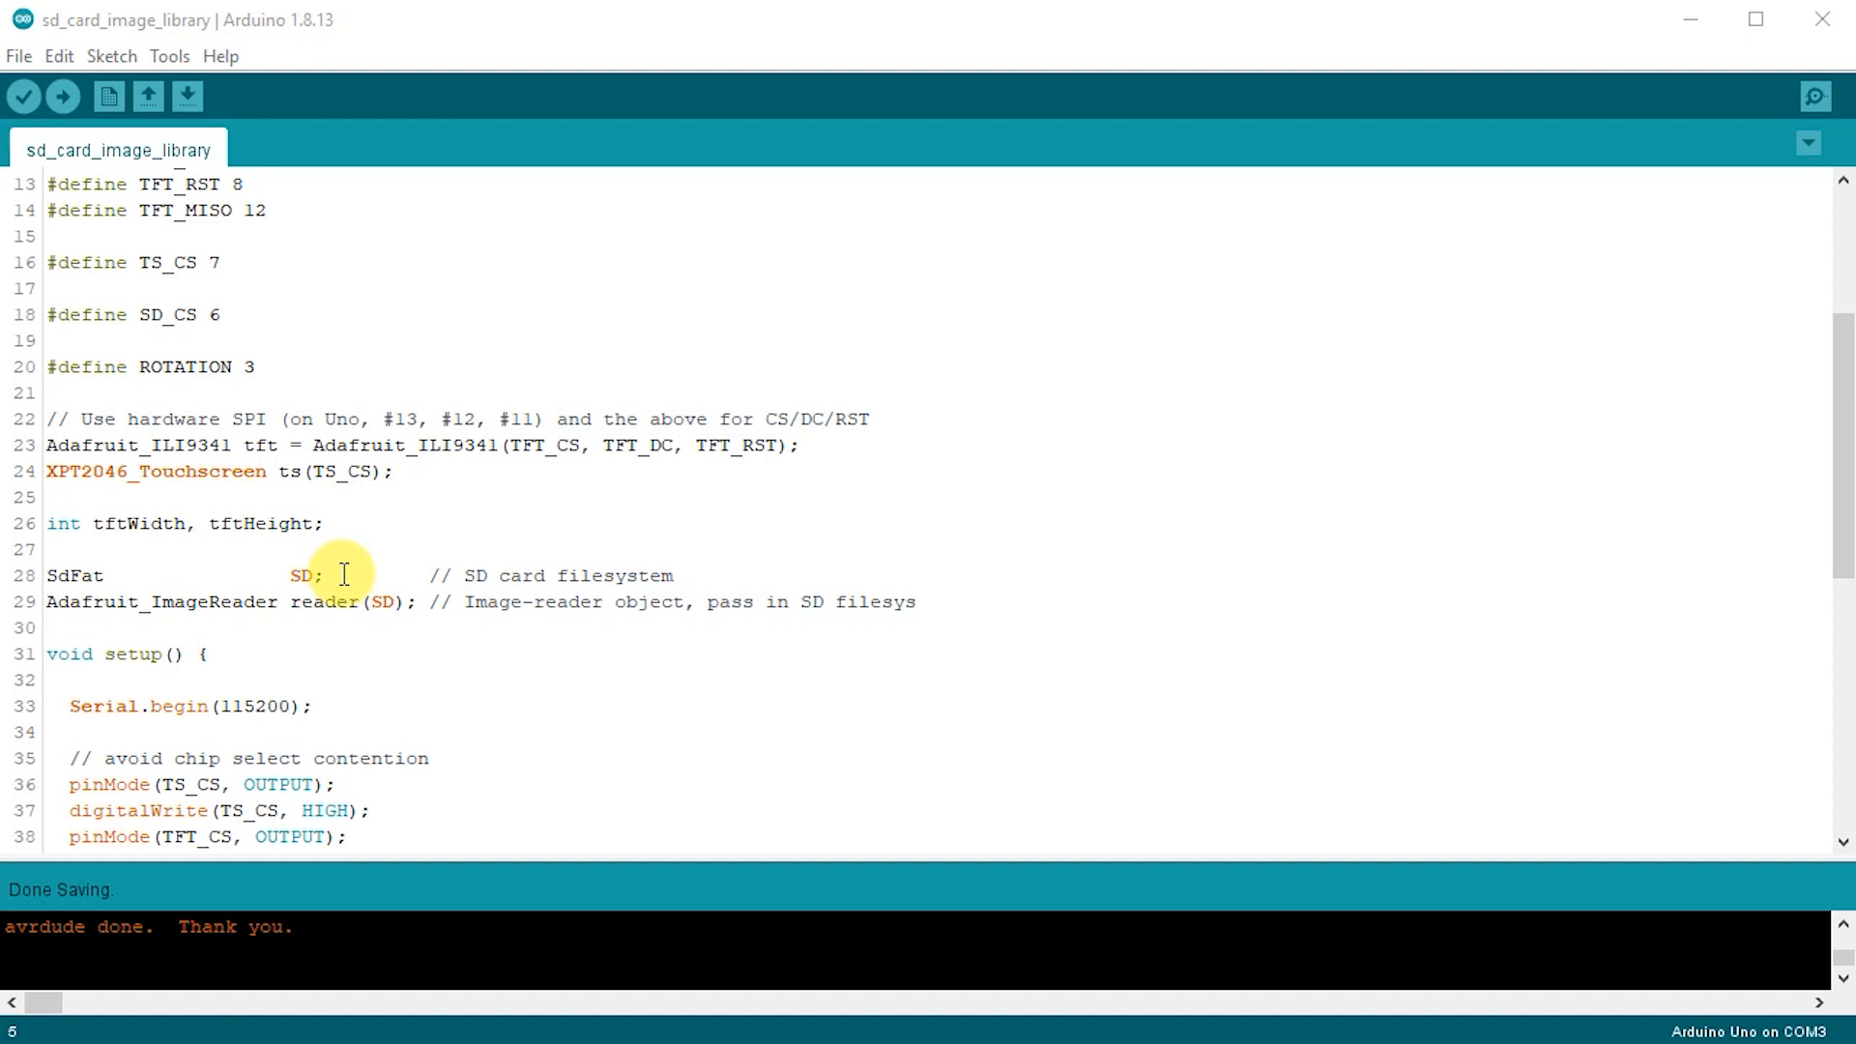
pyautogui.moveTo(414, 619)
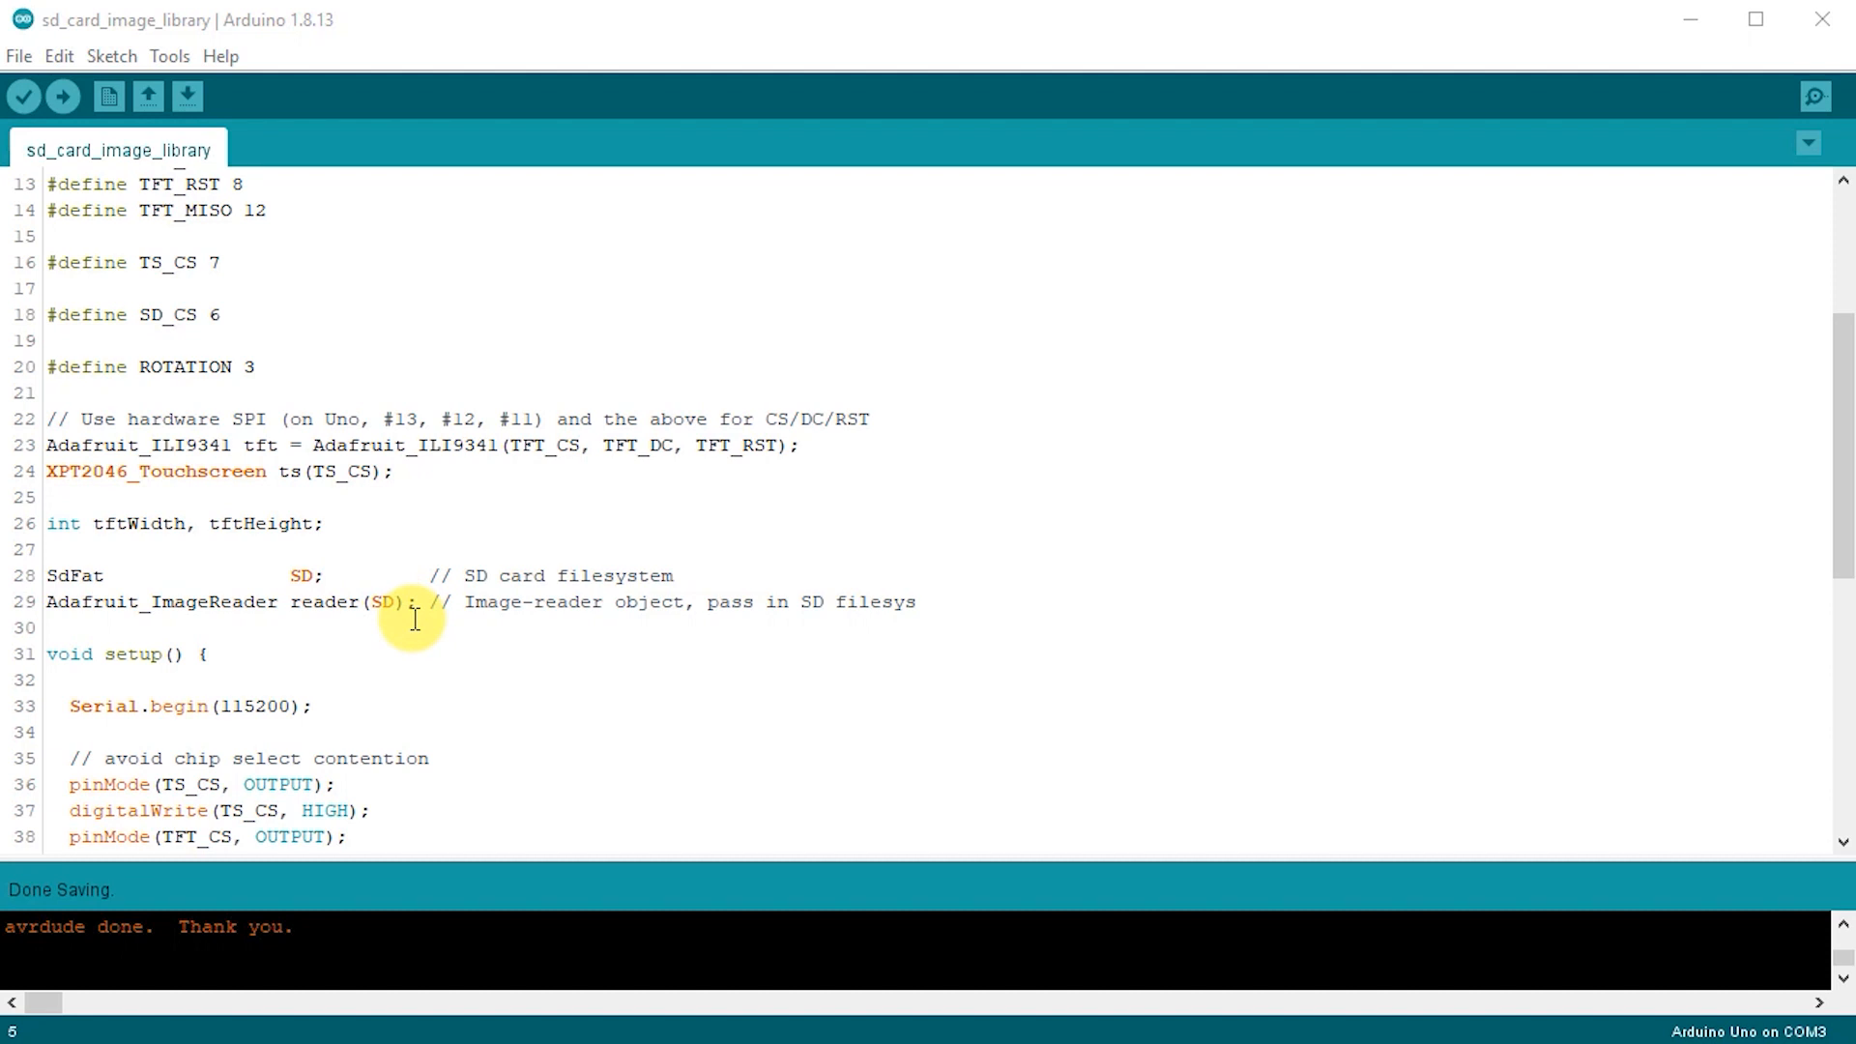
pyautogui.moveTo(385, 626)
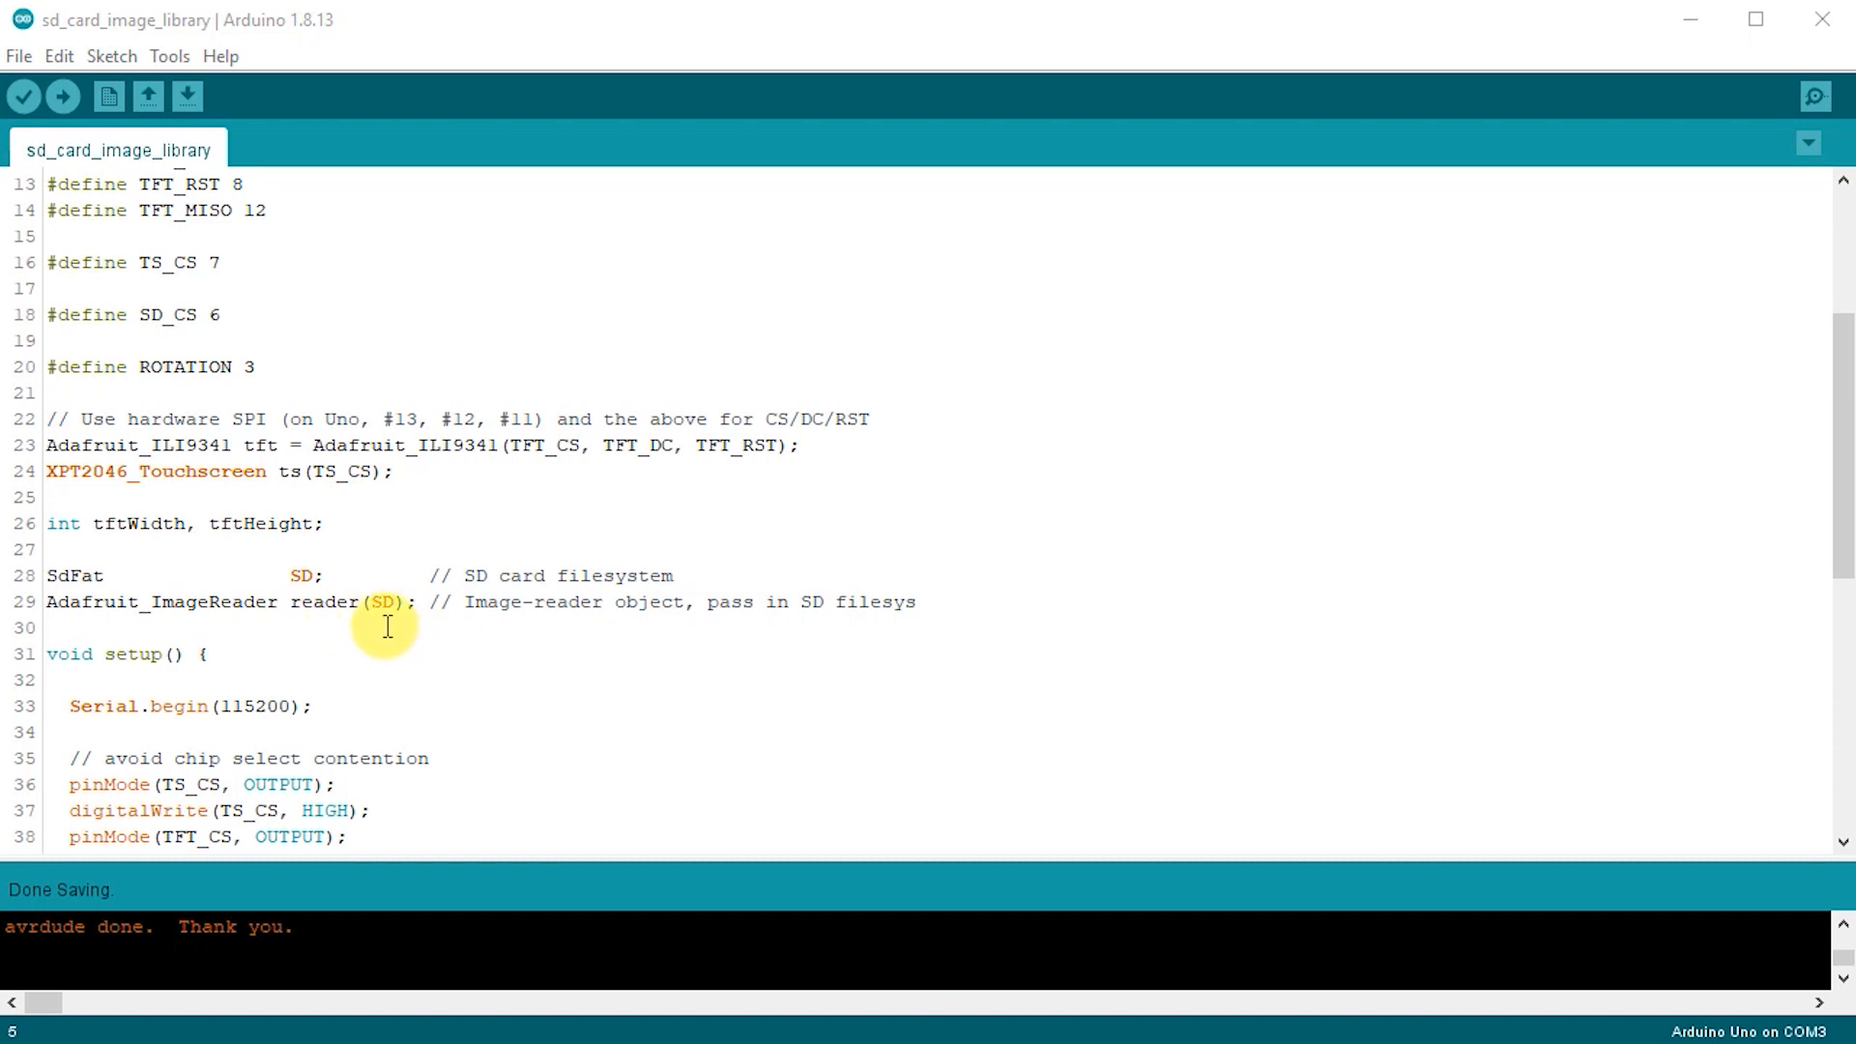
# Scroll to the tft/touchscreen init, SD.begin check and reader.drawBMP loading logo.bmp
pyautogui.scroll(-3)
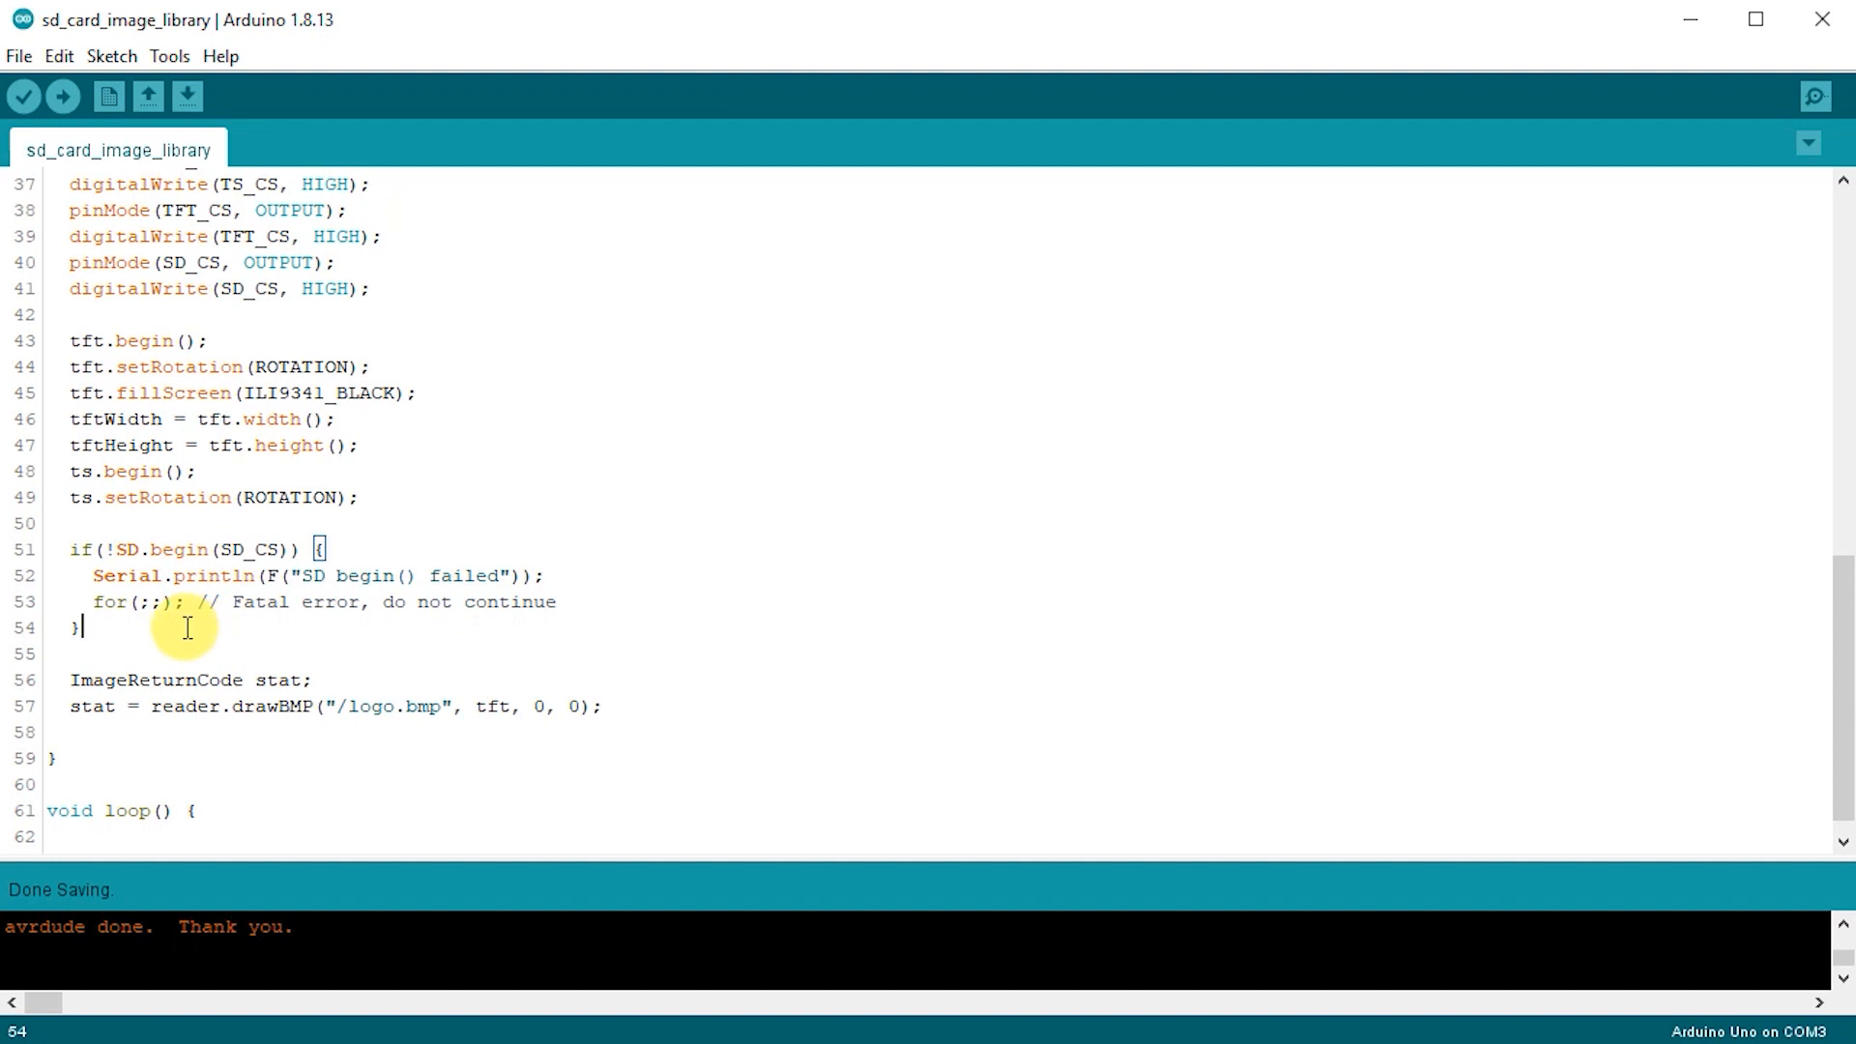
# Upload the sd_card_image_library sketch to the Uno board
pyautogui.click(68, 96)
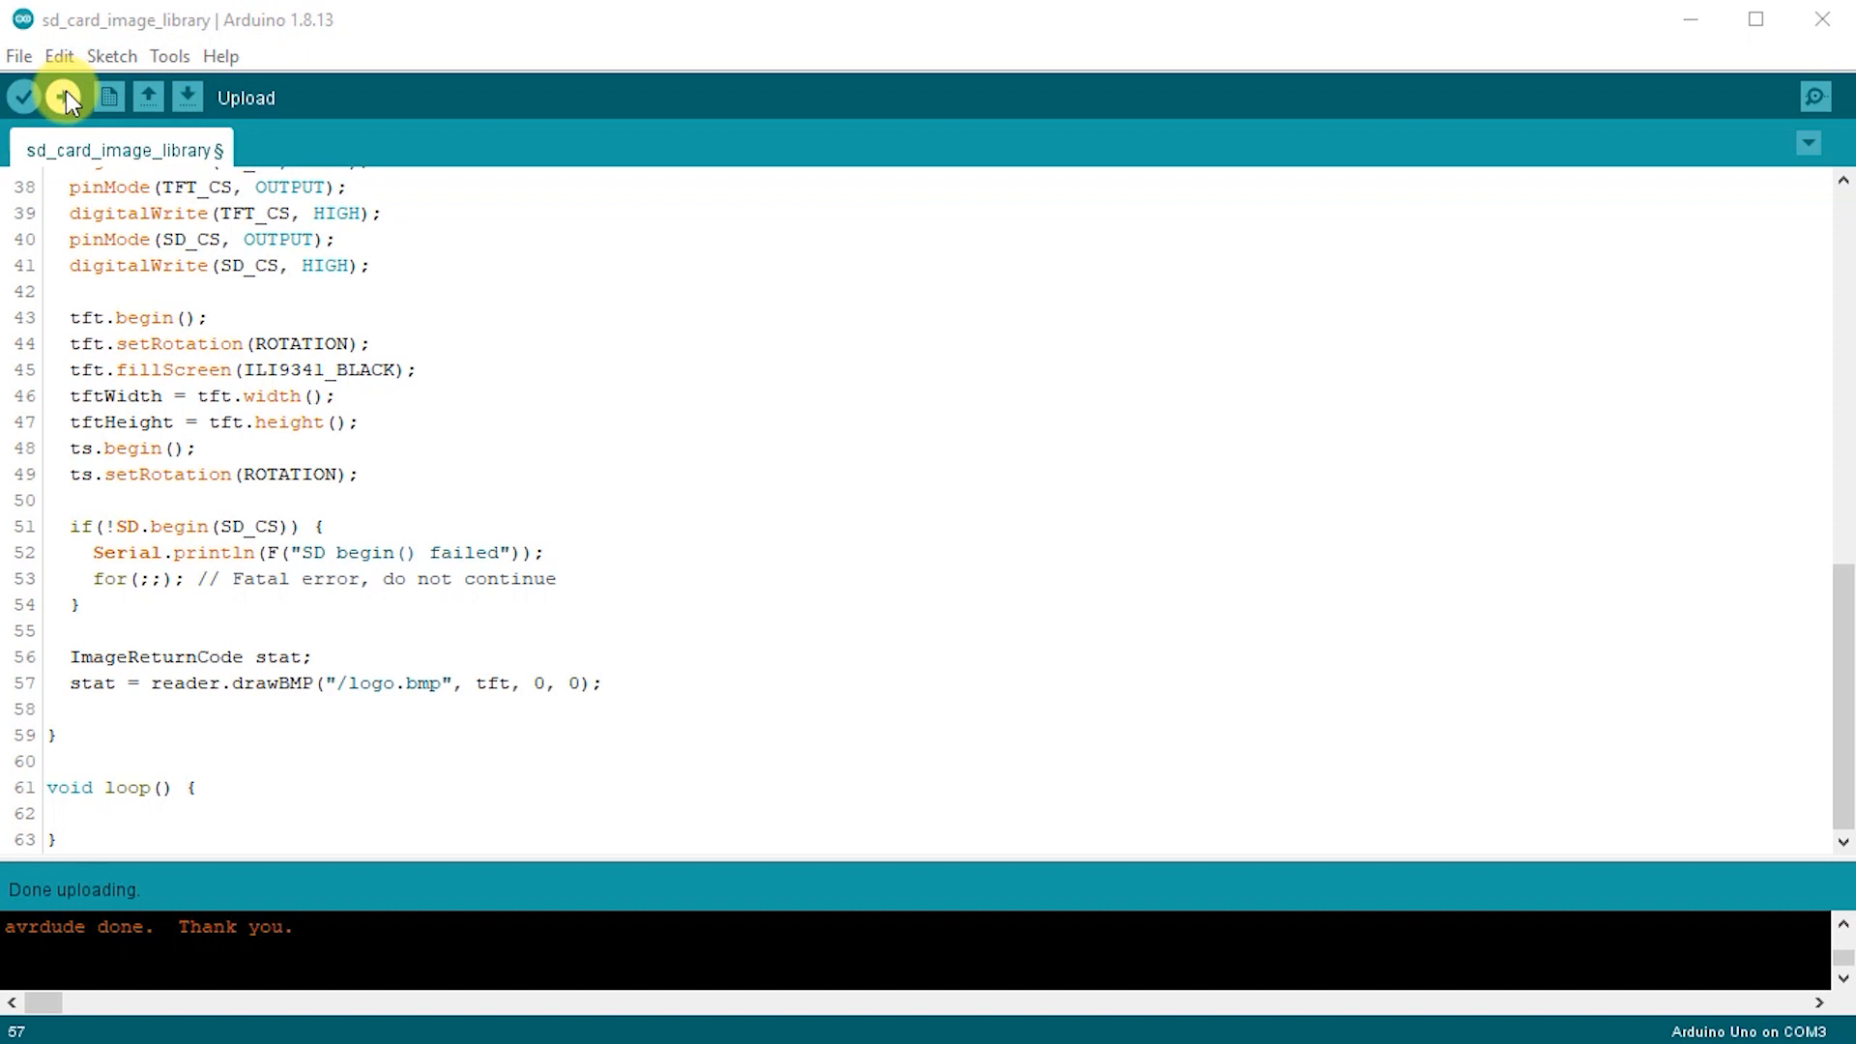